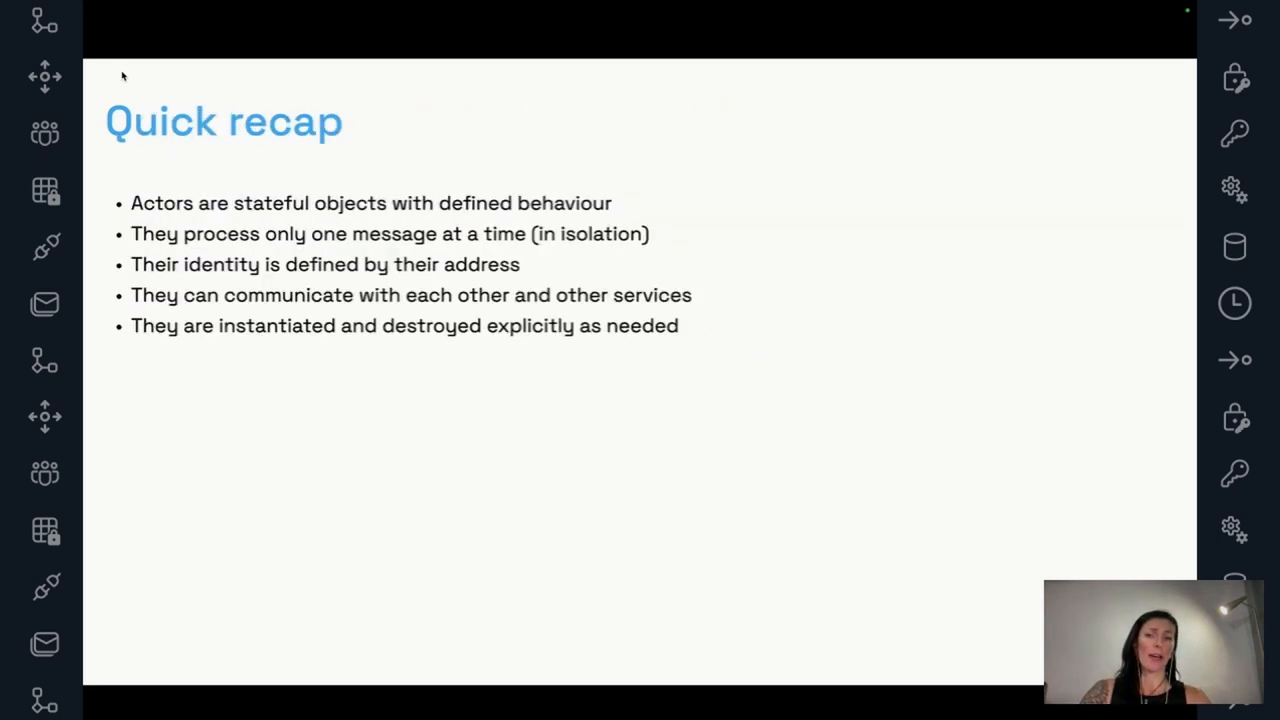
Advance to the 'Dapr implements the Virtual actor model' slide, then on toward the Placement service.
key(Right)
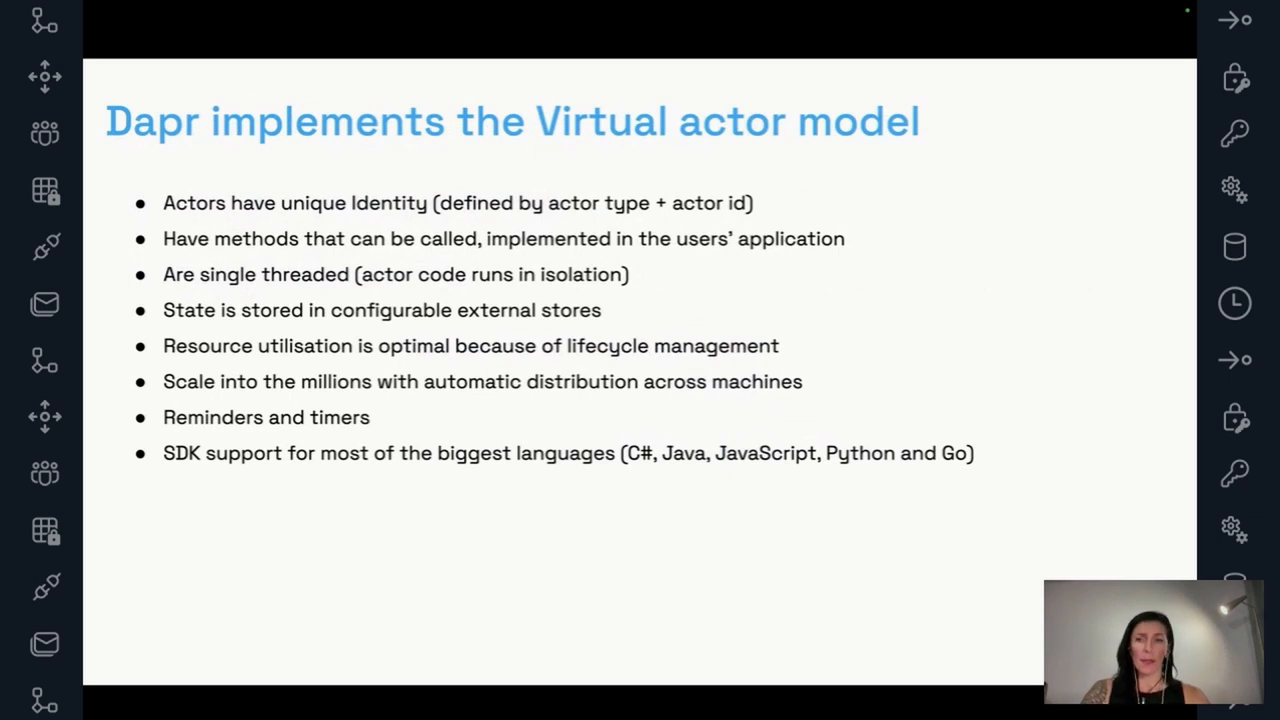
key(Right)
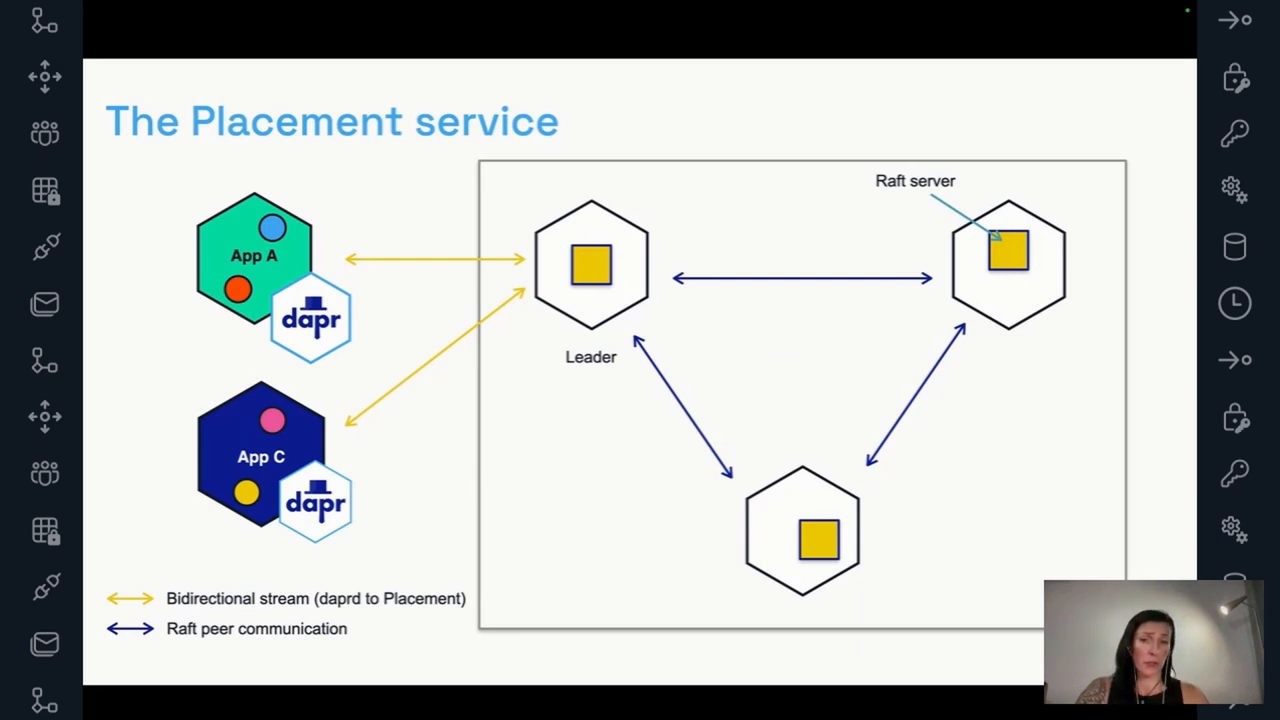
mouse_move(1008, 240)
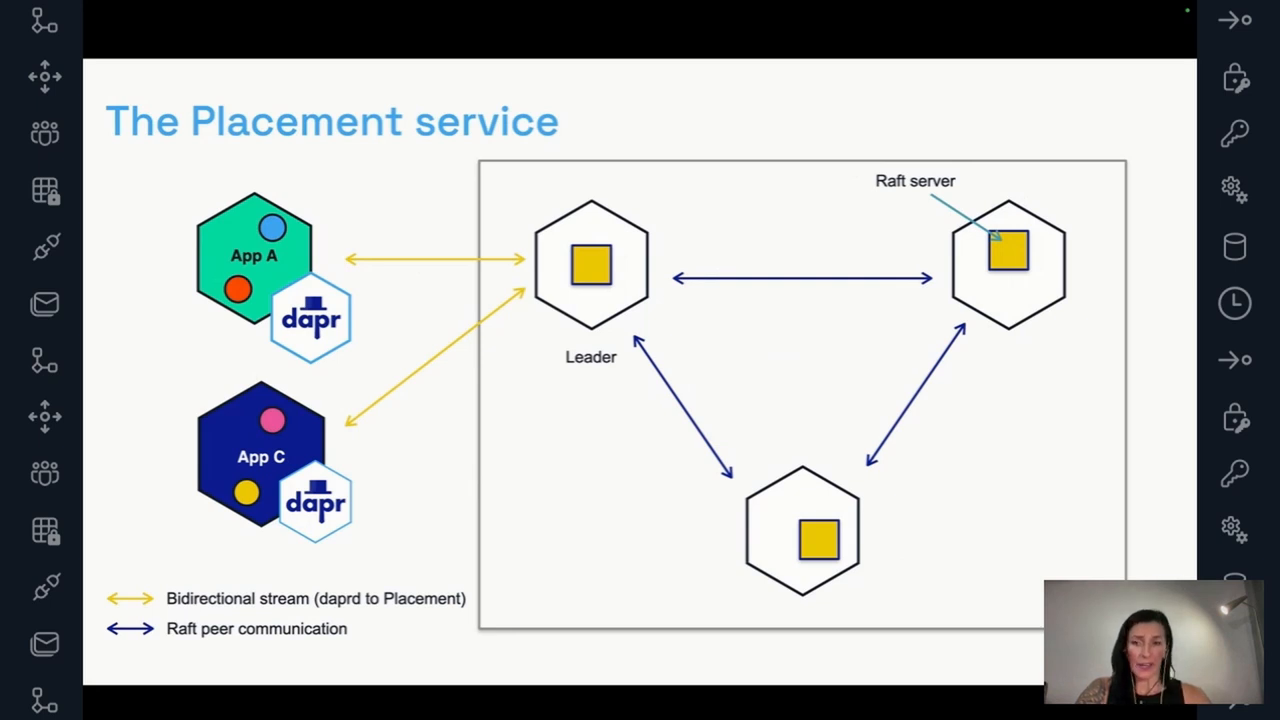
mouse_move(312, 288)
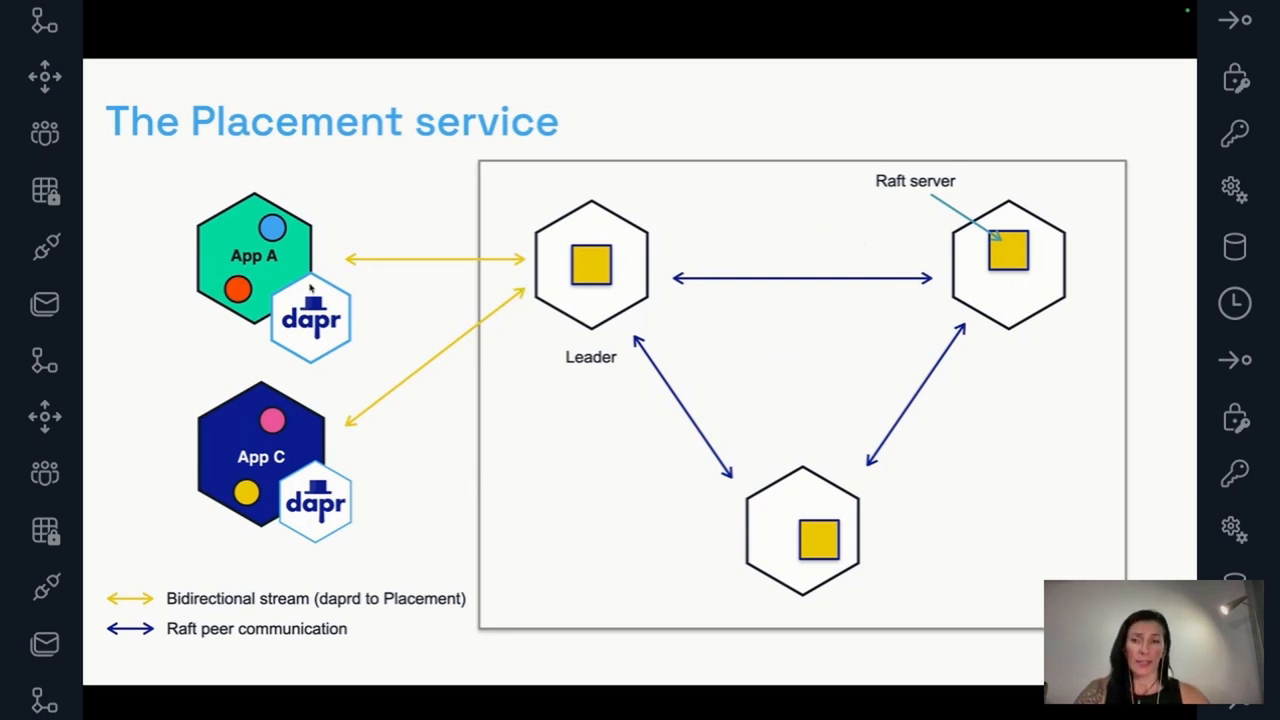
mouse_move(420, 366)
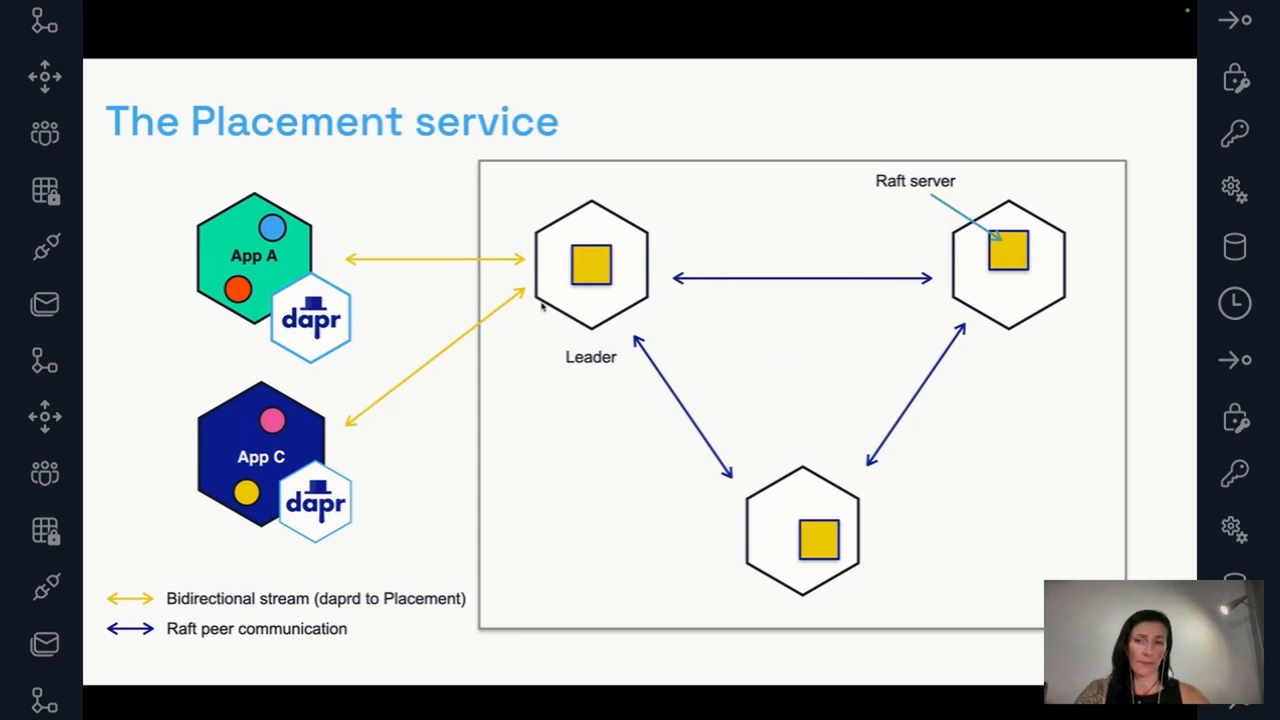
mouse_move(940, 270)
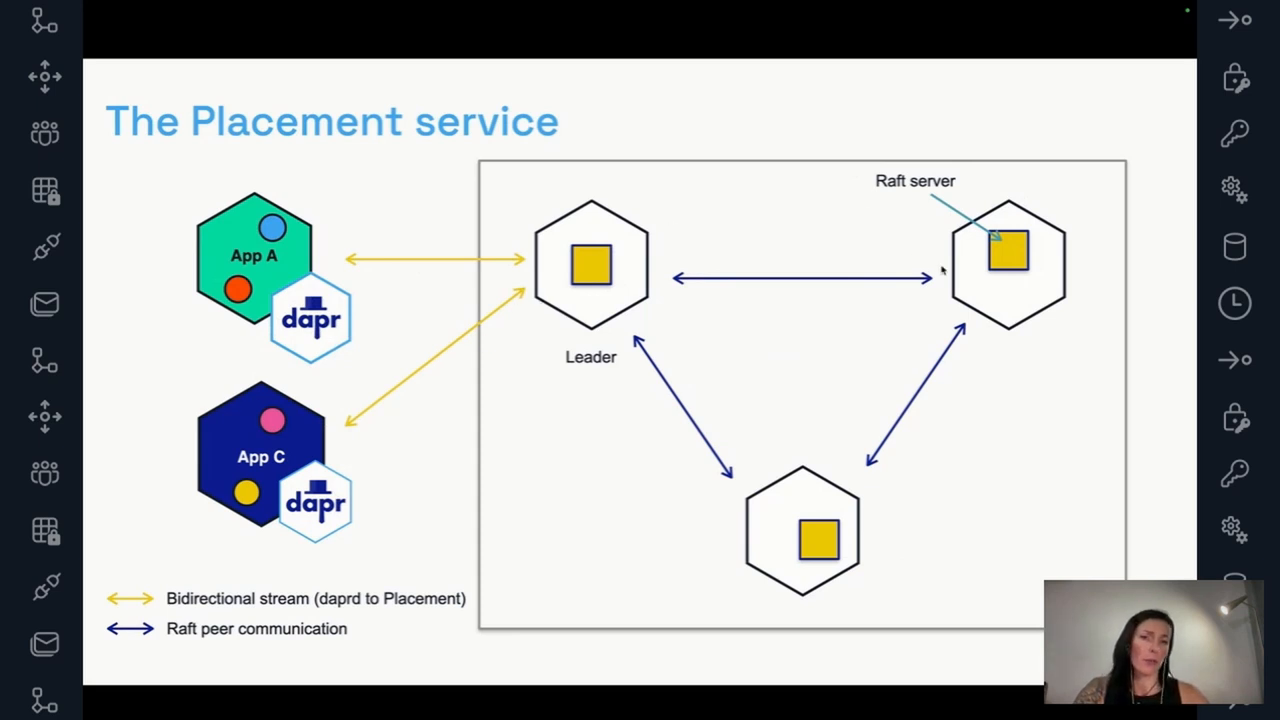
mouse_move(1020, 292)
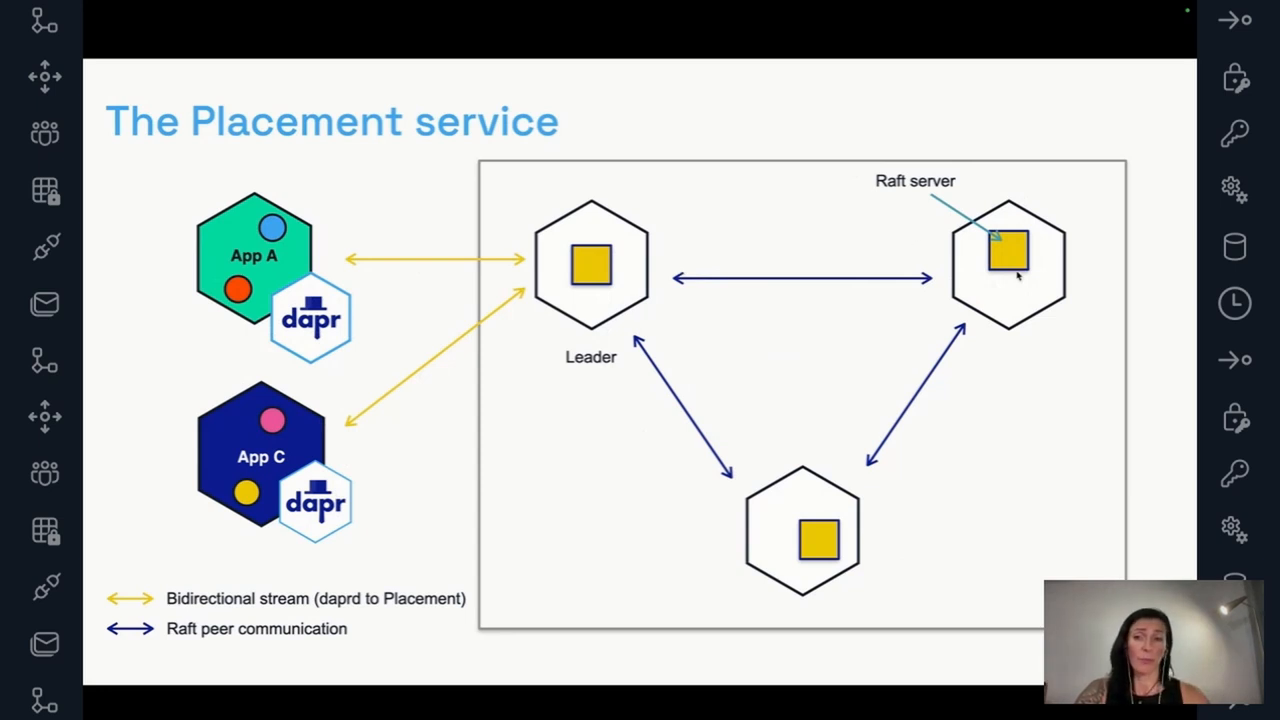
mouse_move(1030, 256)
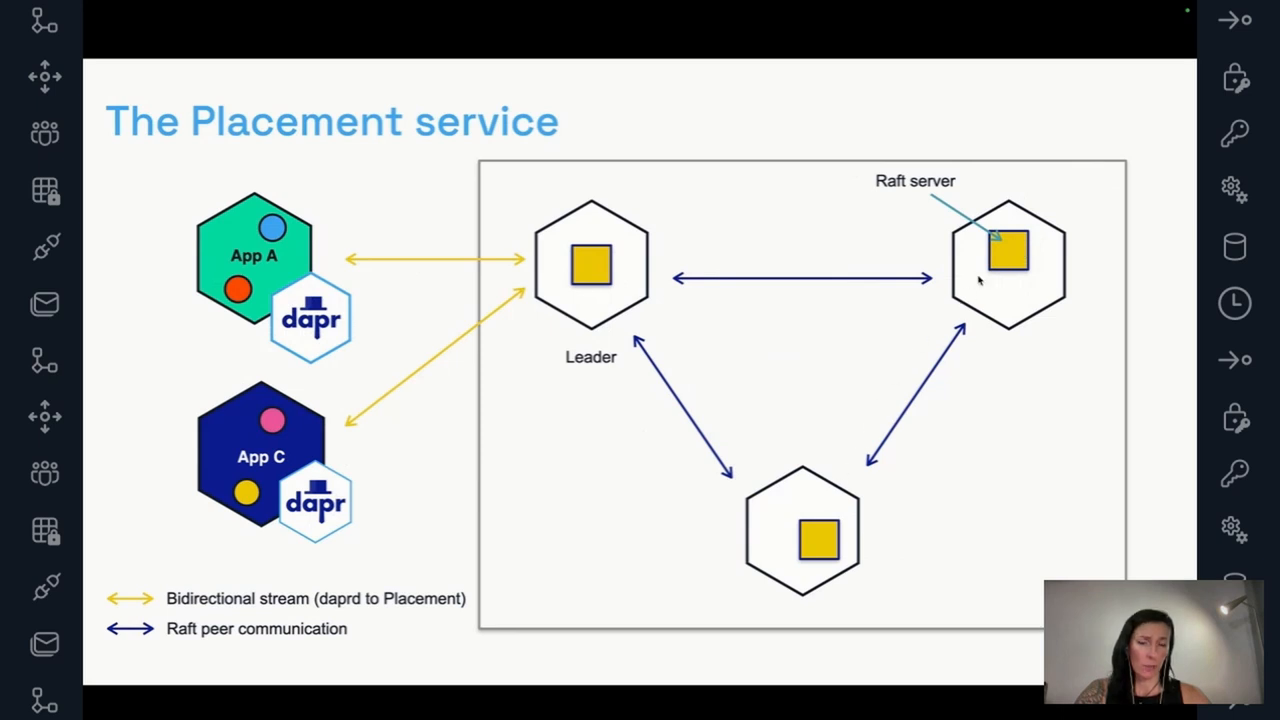
mouse_move(550, 352)
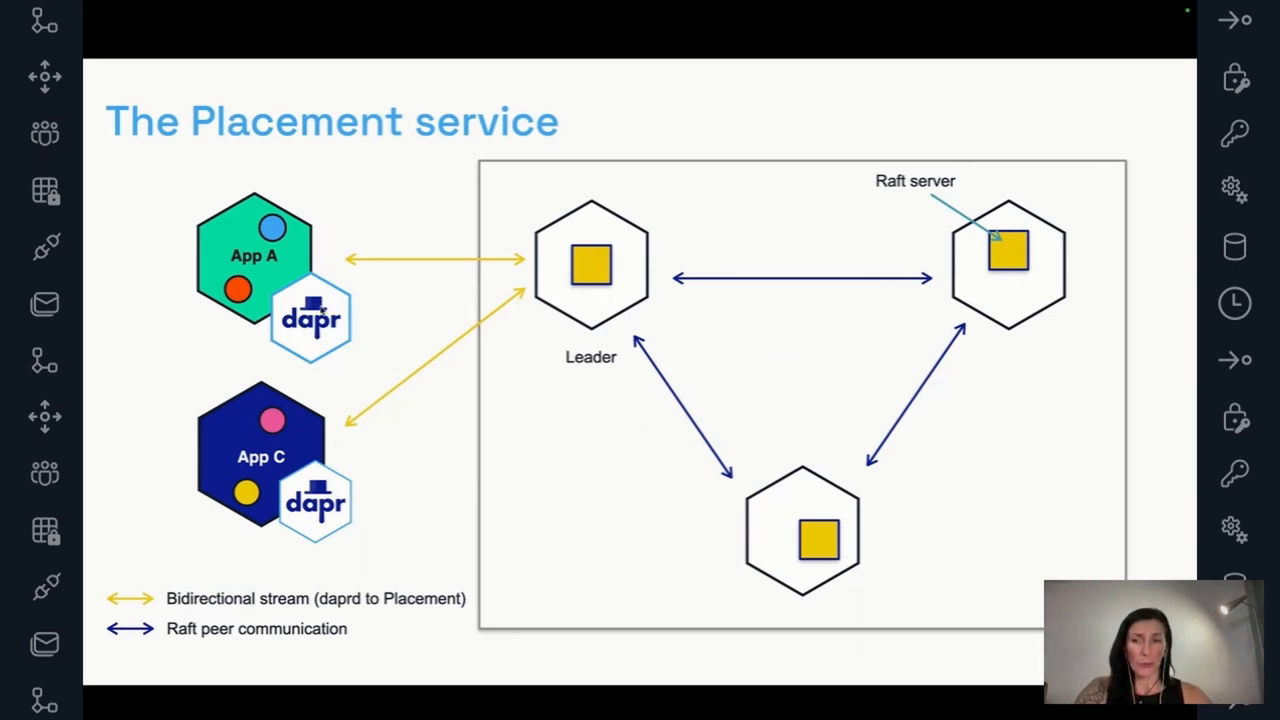
mouse_move(530, 310)
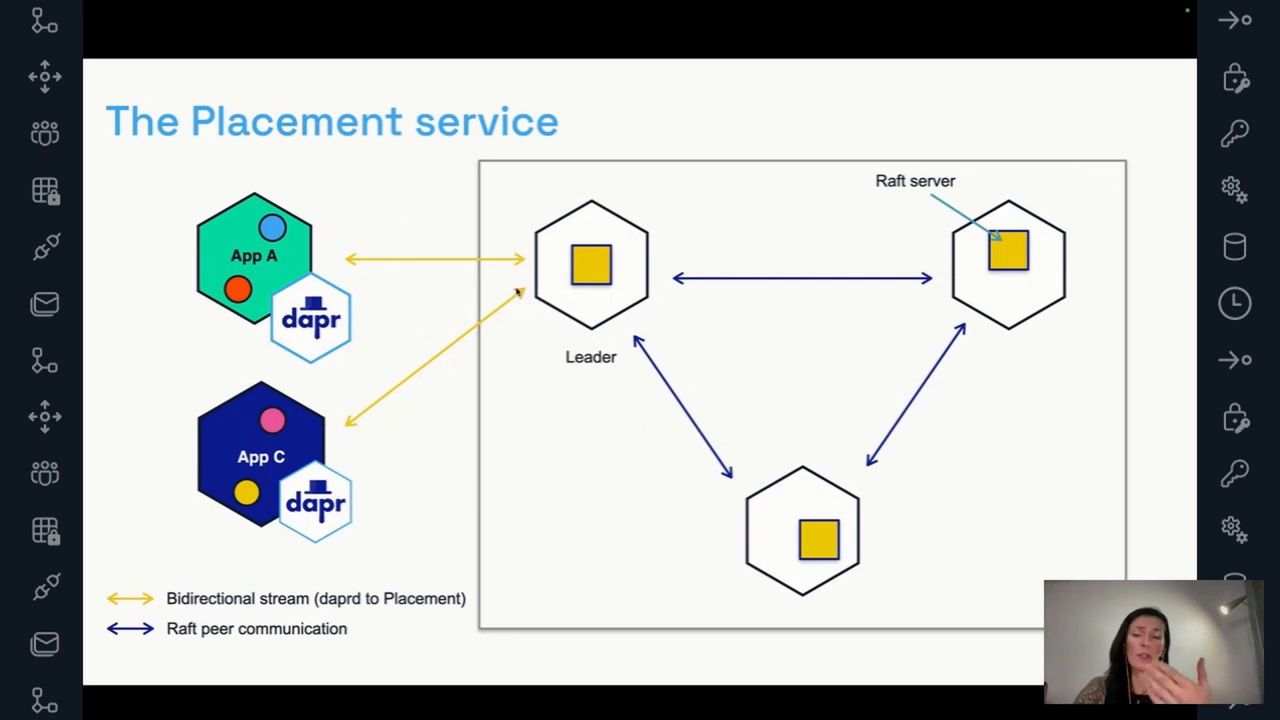
mouse_move(342, 282)
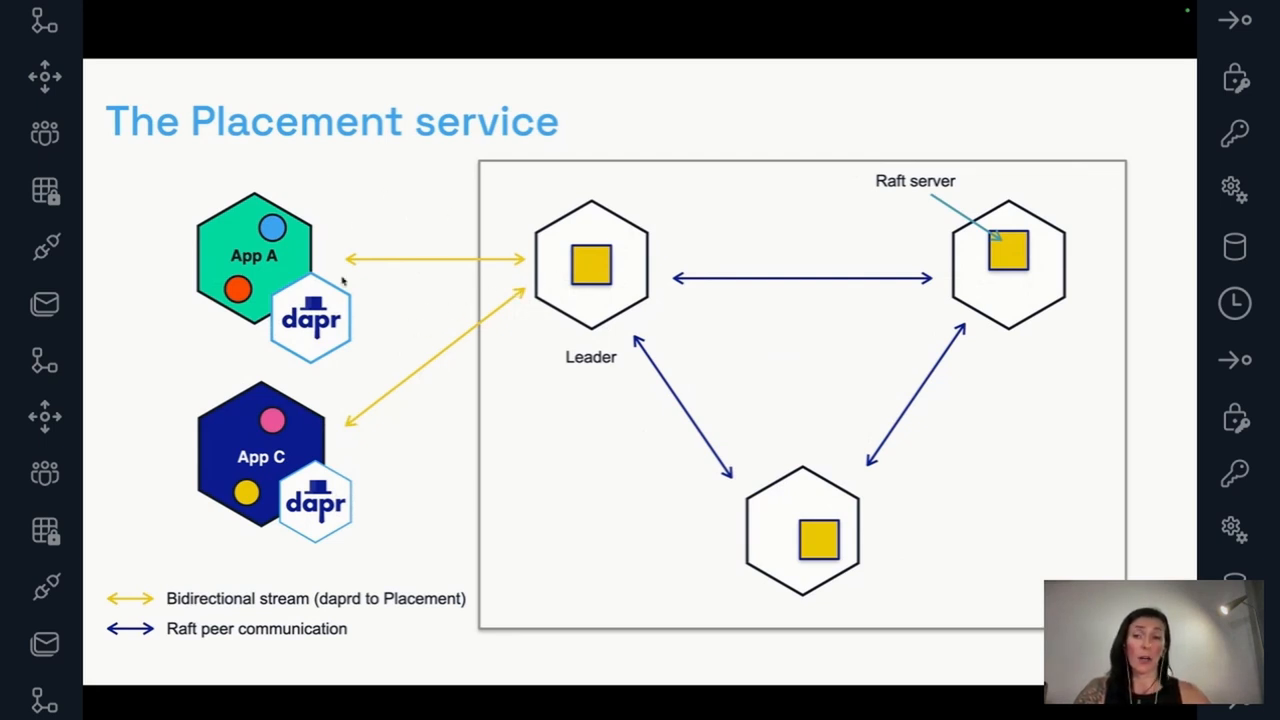
mouse_move(358, 496)
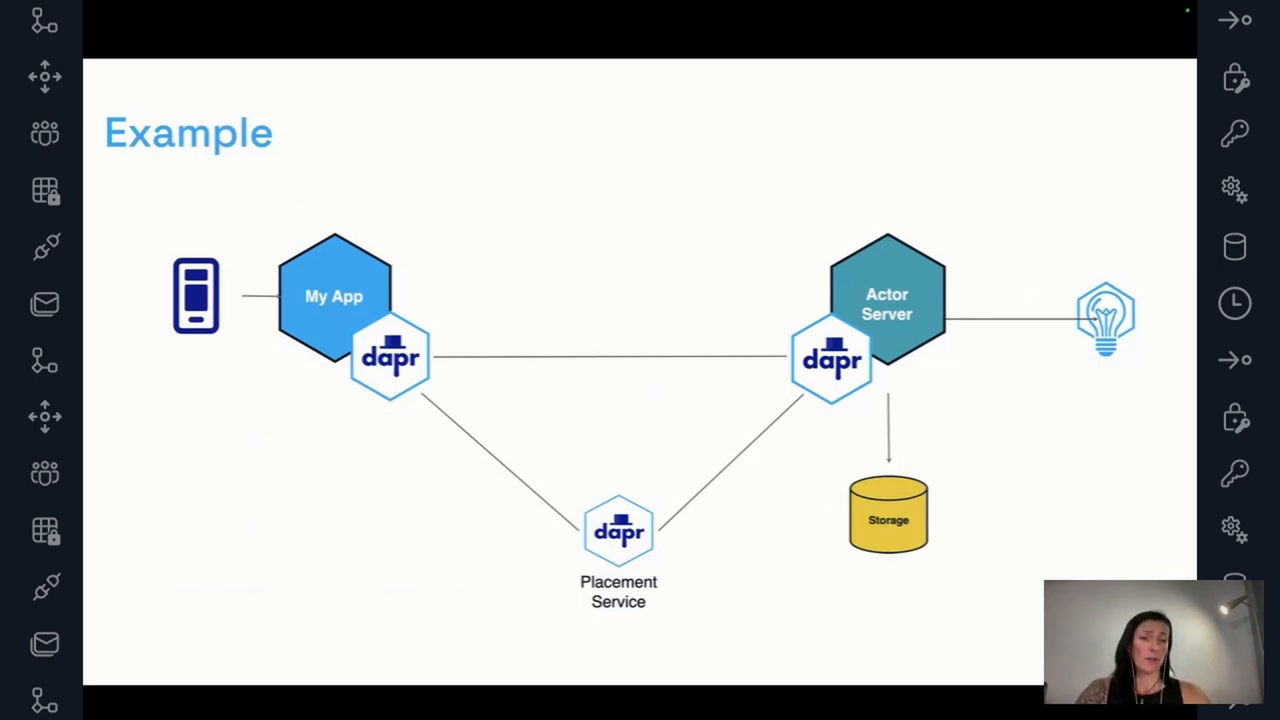
mouse_move(1096, 304)
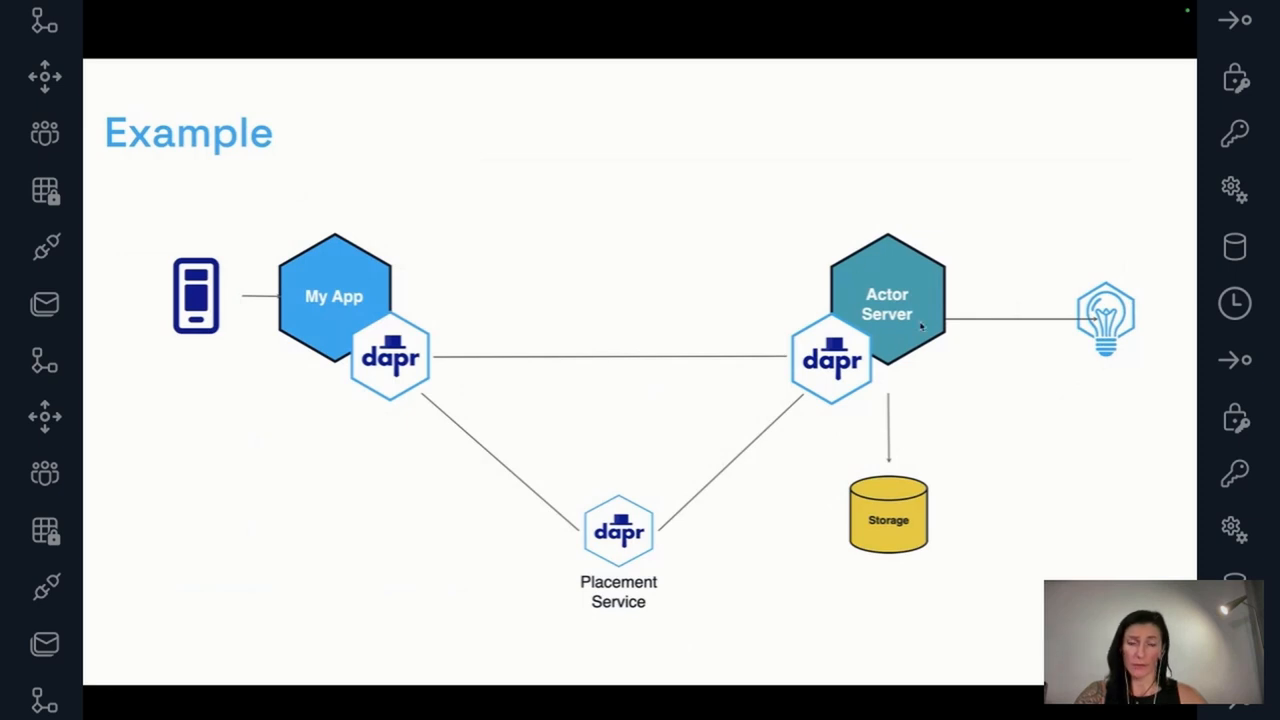
mouse_move(844, 372)
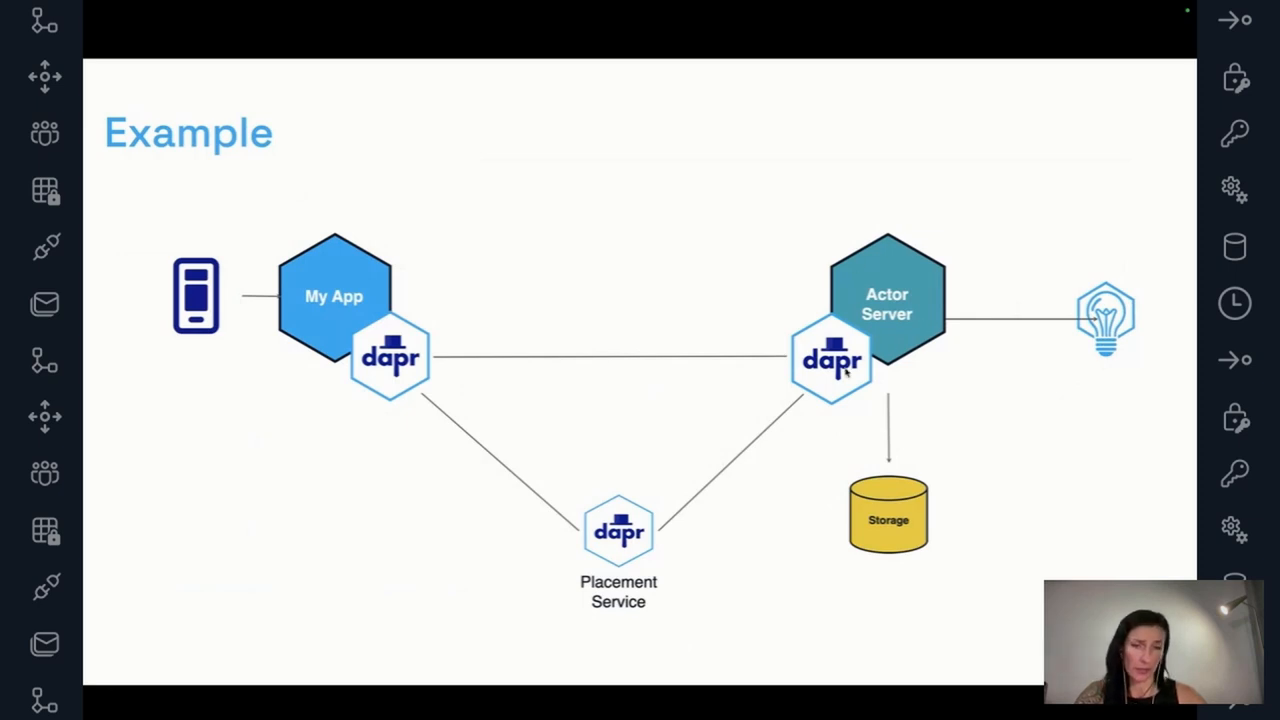
mouse_move(896, 508)
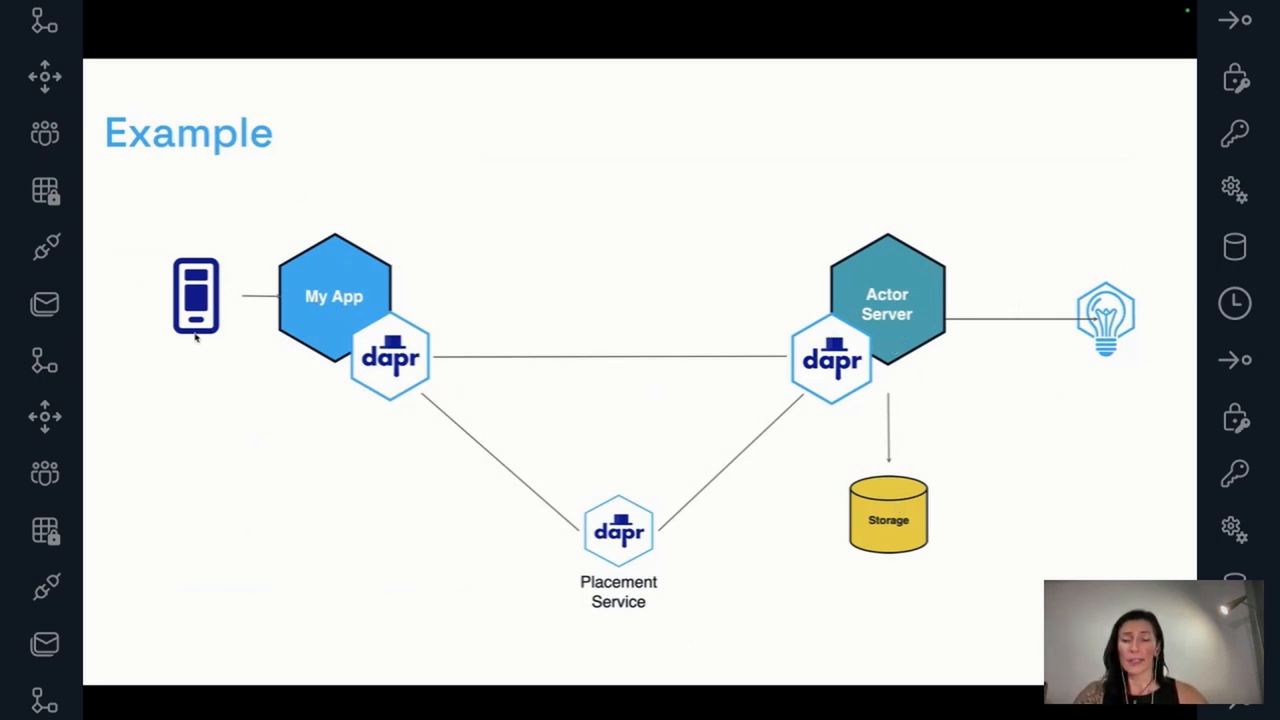
mouse_move(912, 292)
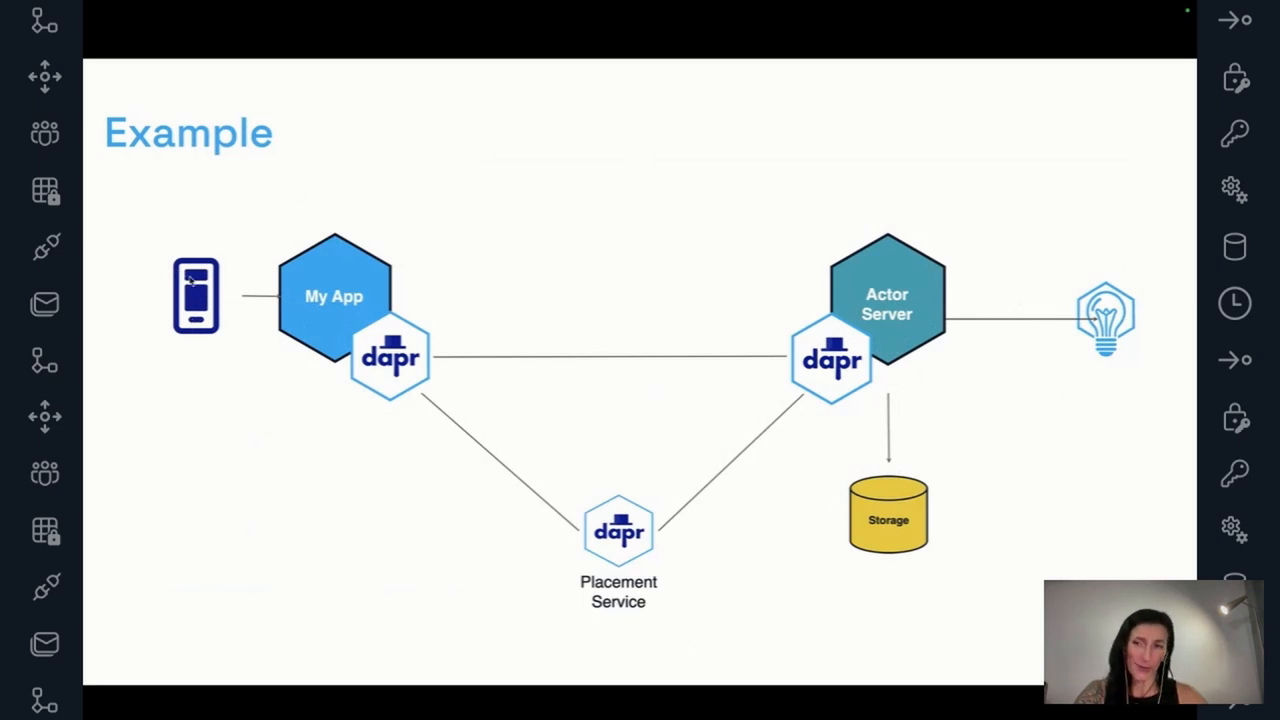
mouse_move(200, 292)
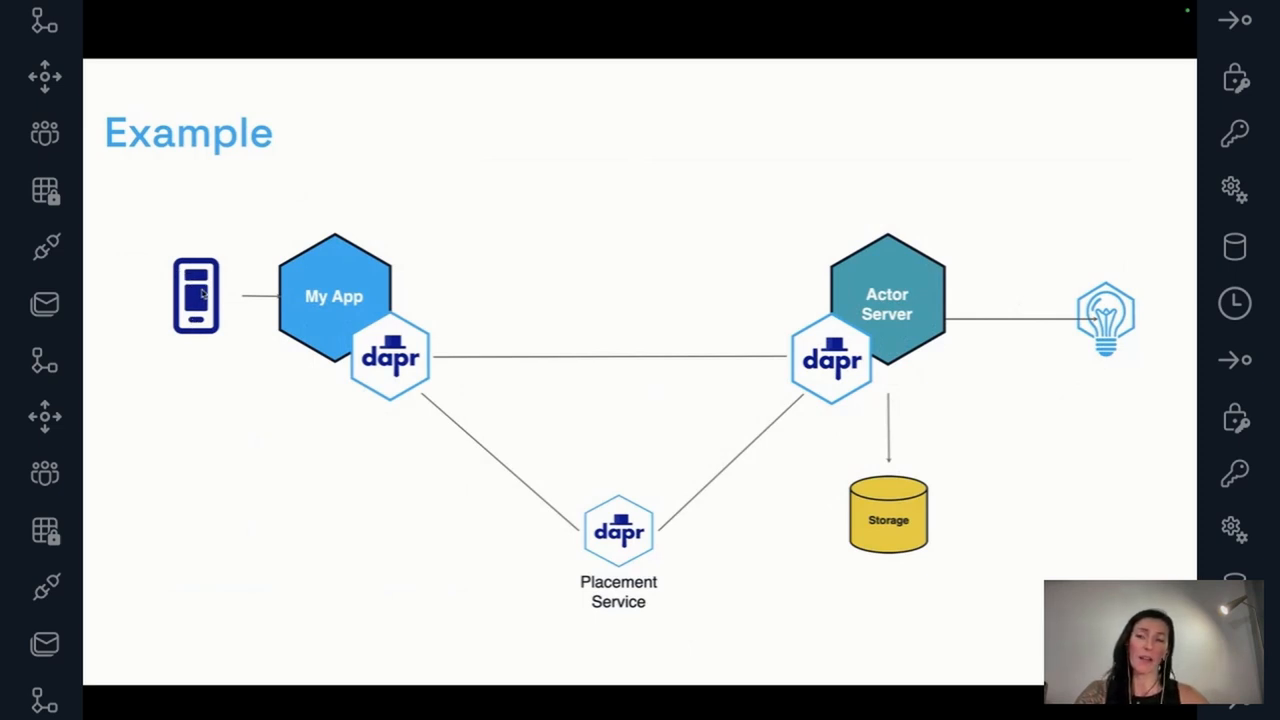
mouse_move(340, 256)
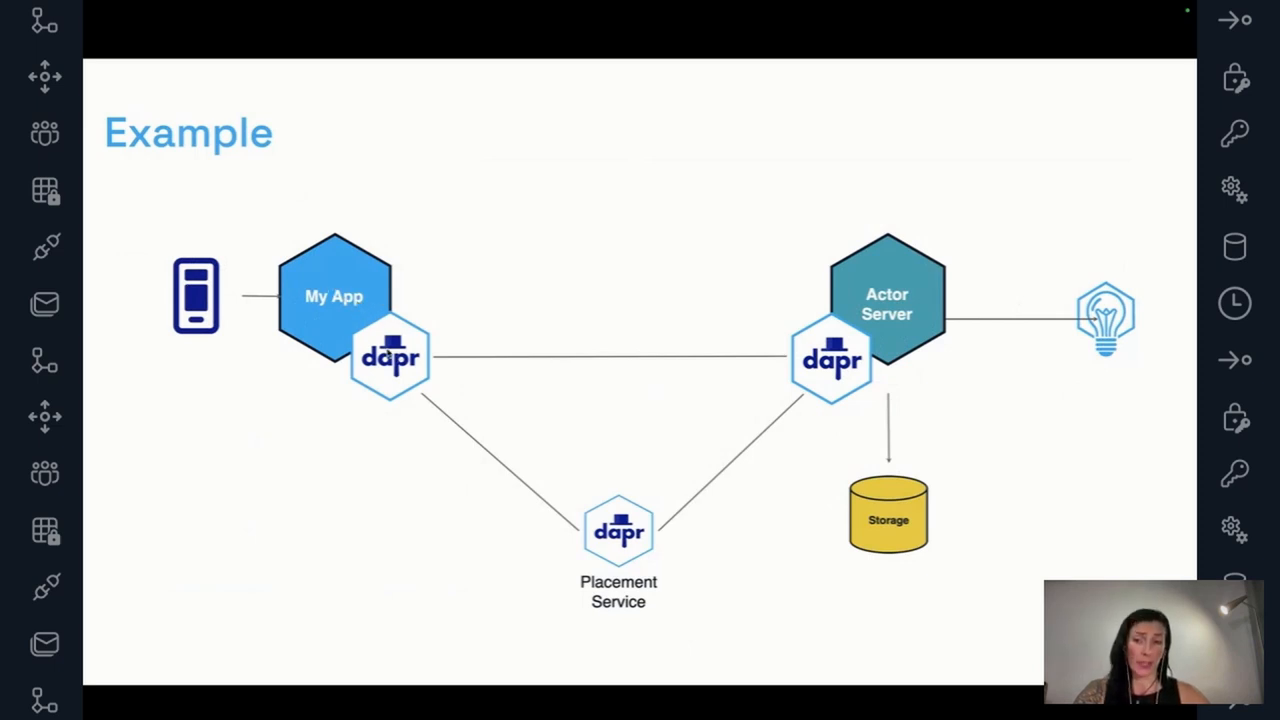
mouse_move(228, 312)
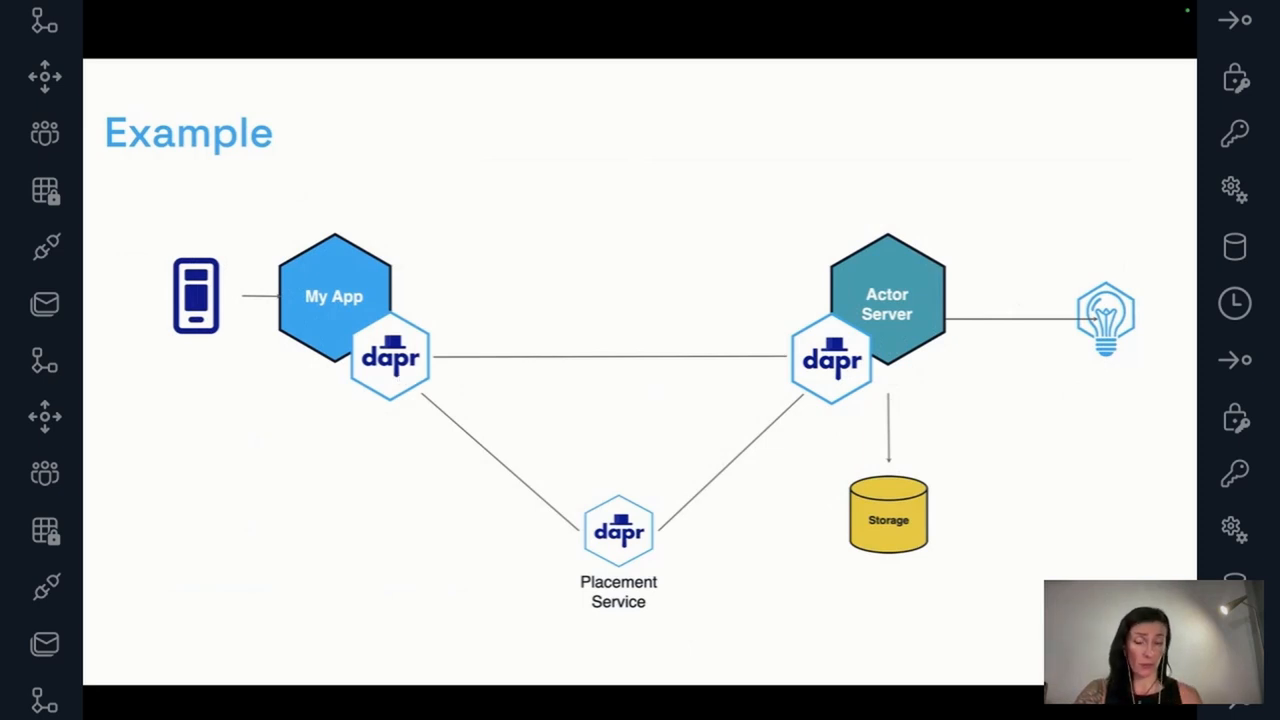
mouse_move(364, 424)
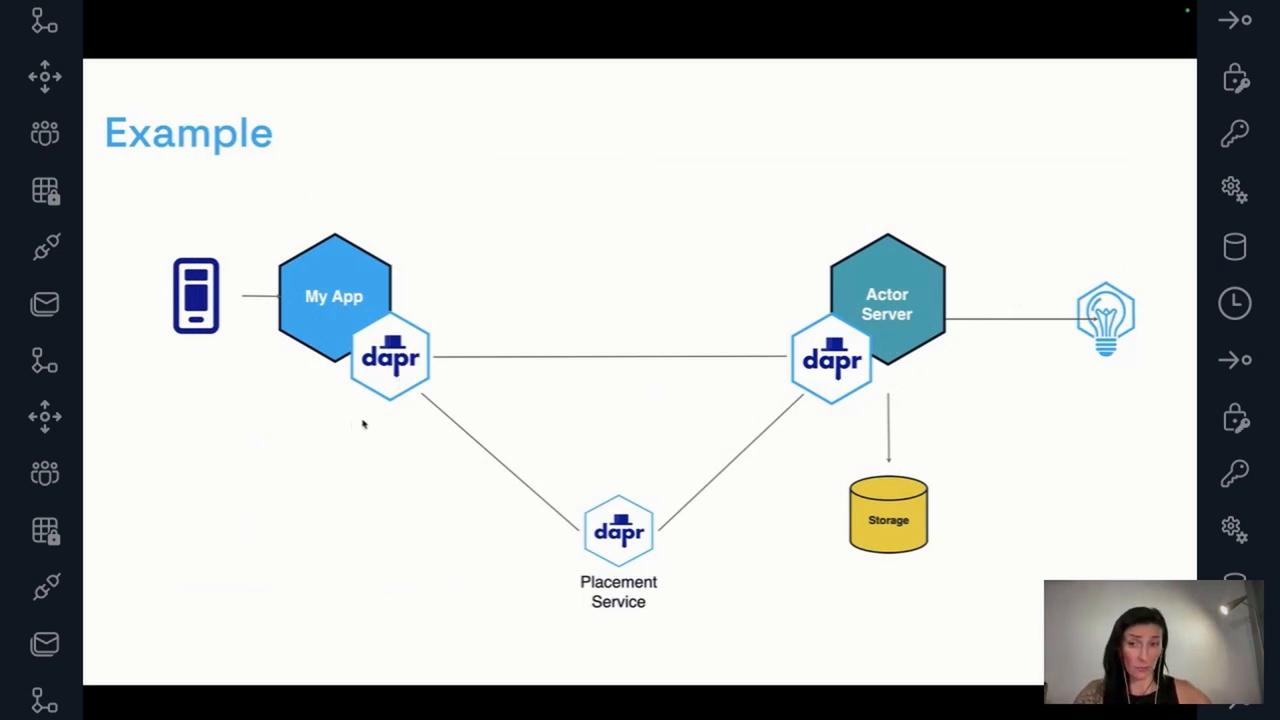
mouse_move(472, 438)
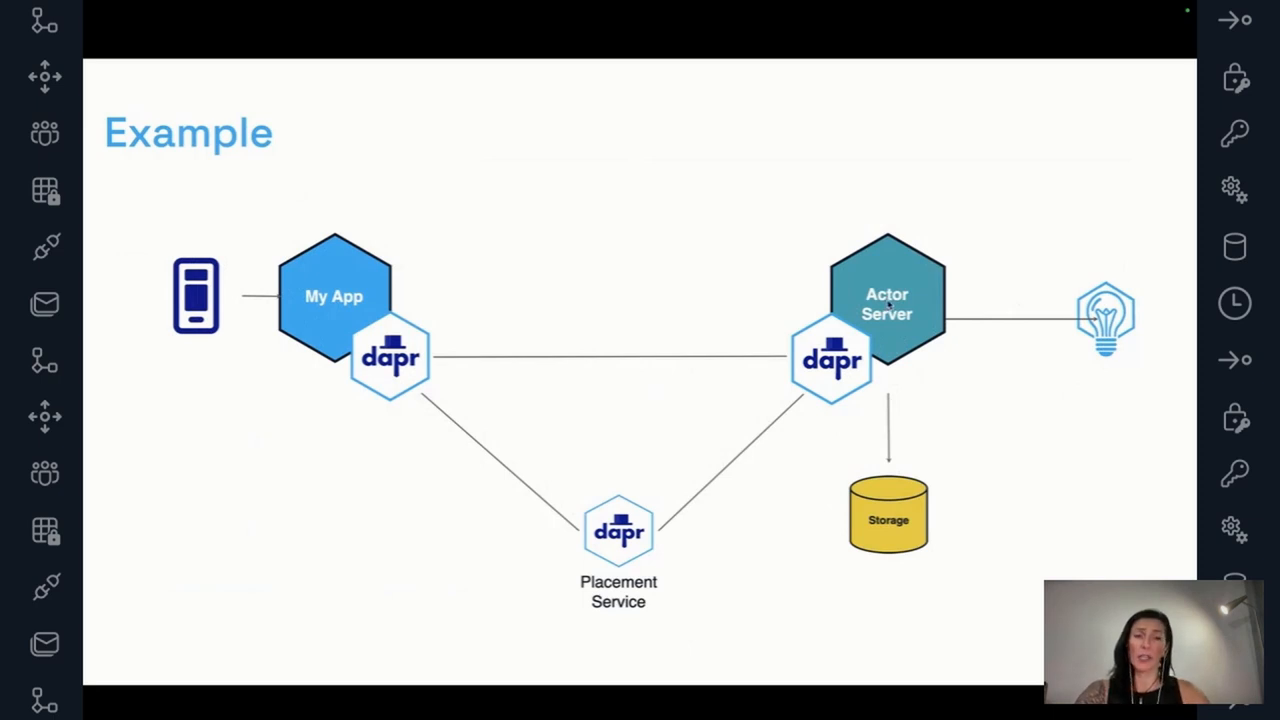
mouse_move(1038, 316)
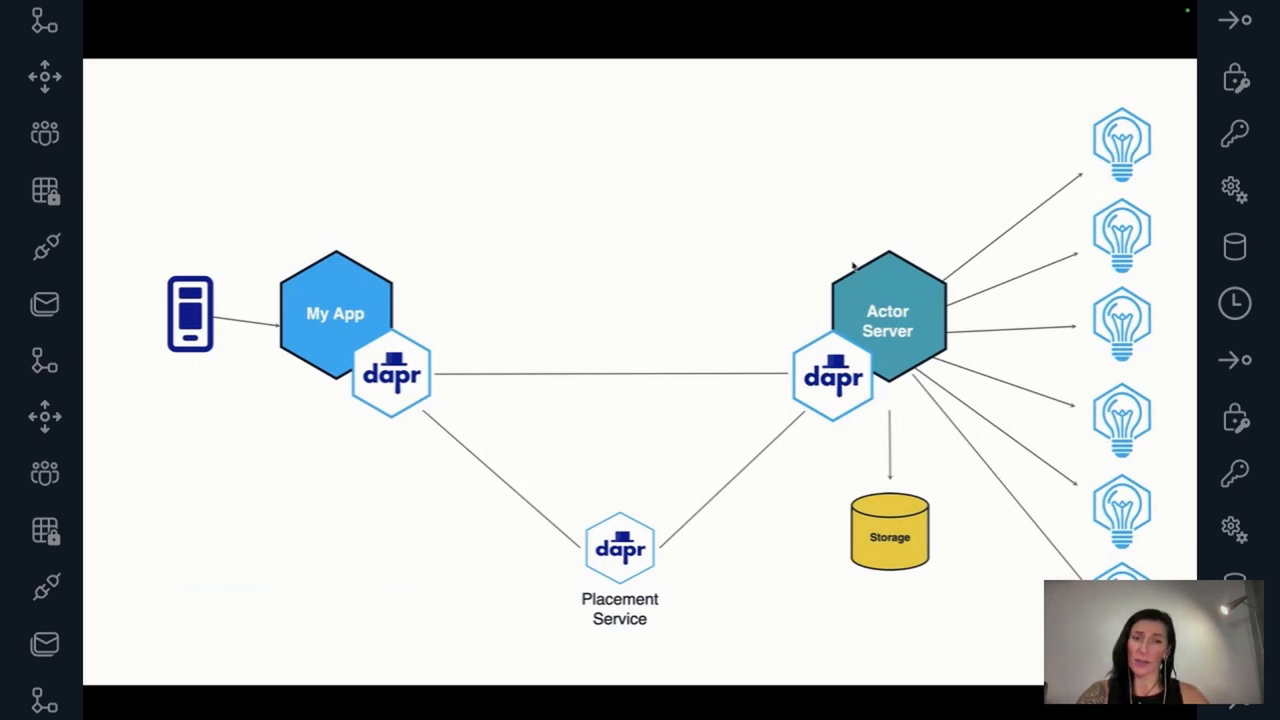
mouse_move(924, 382)
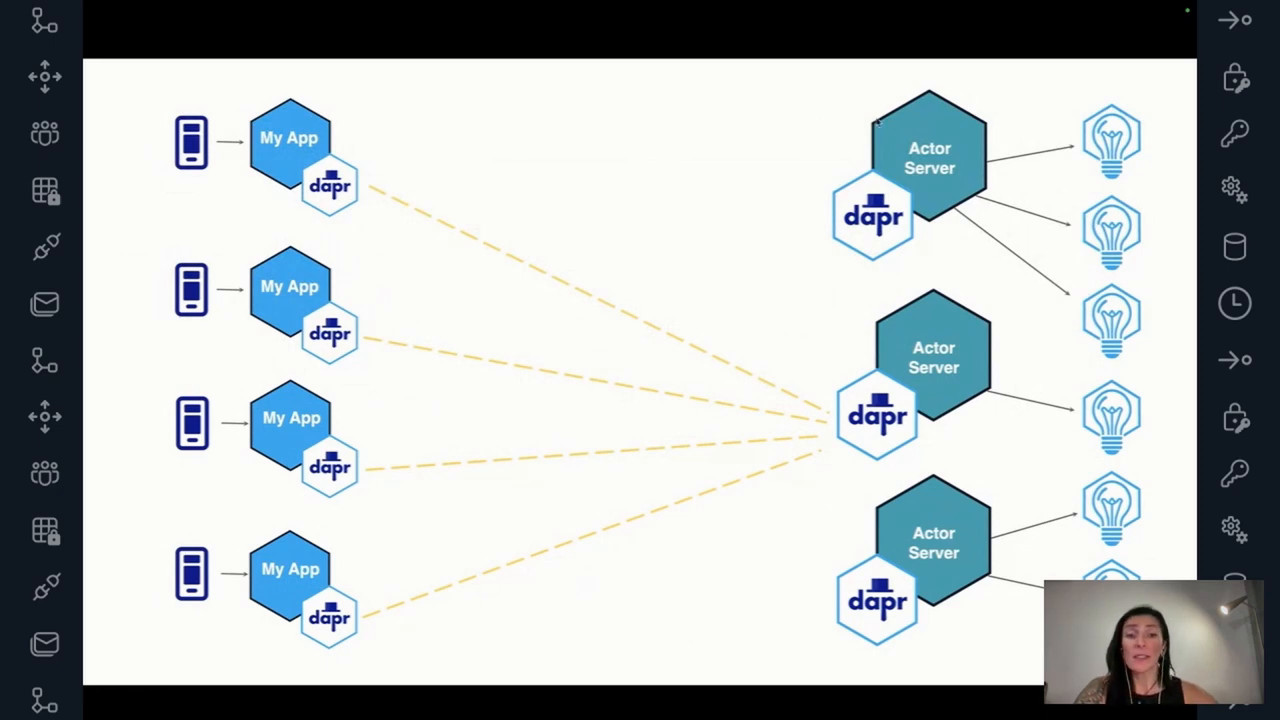
mouse_move(724, 318)
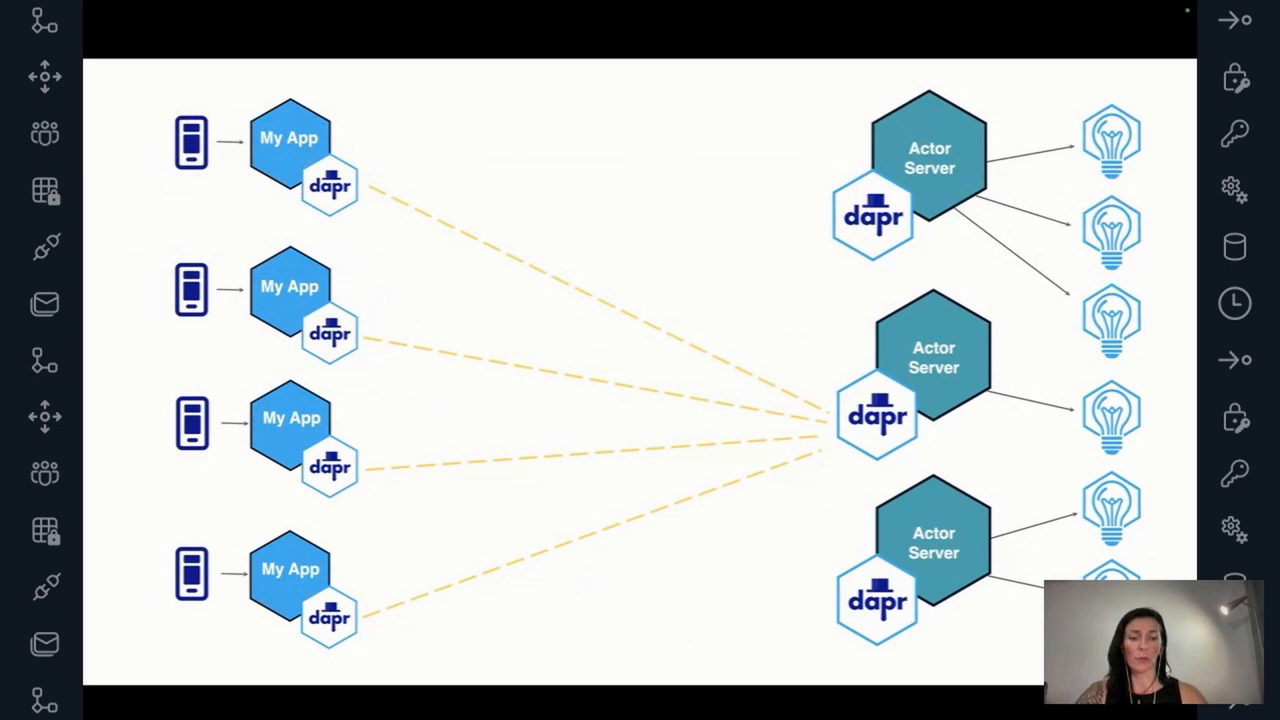
key(right)
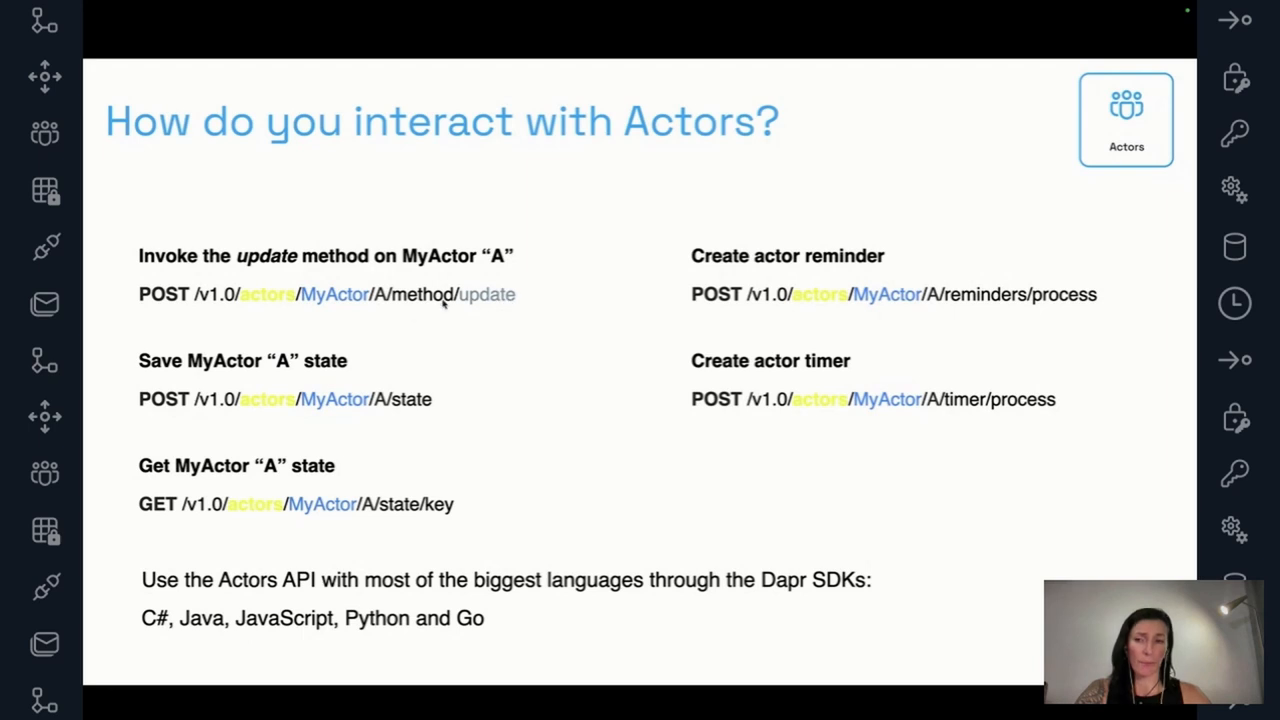
mouse_move(260, 476)
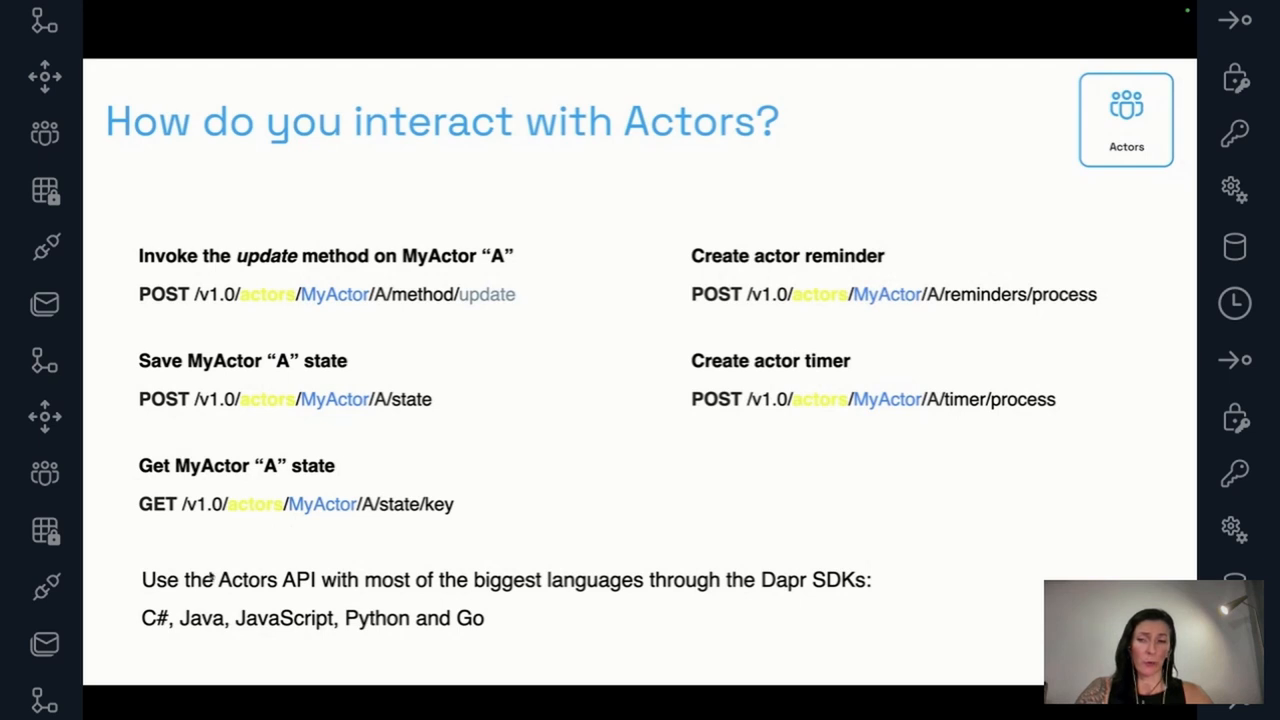
mouse_move(344, 602)
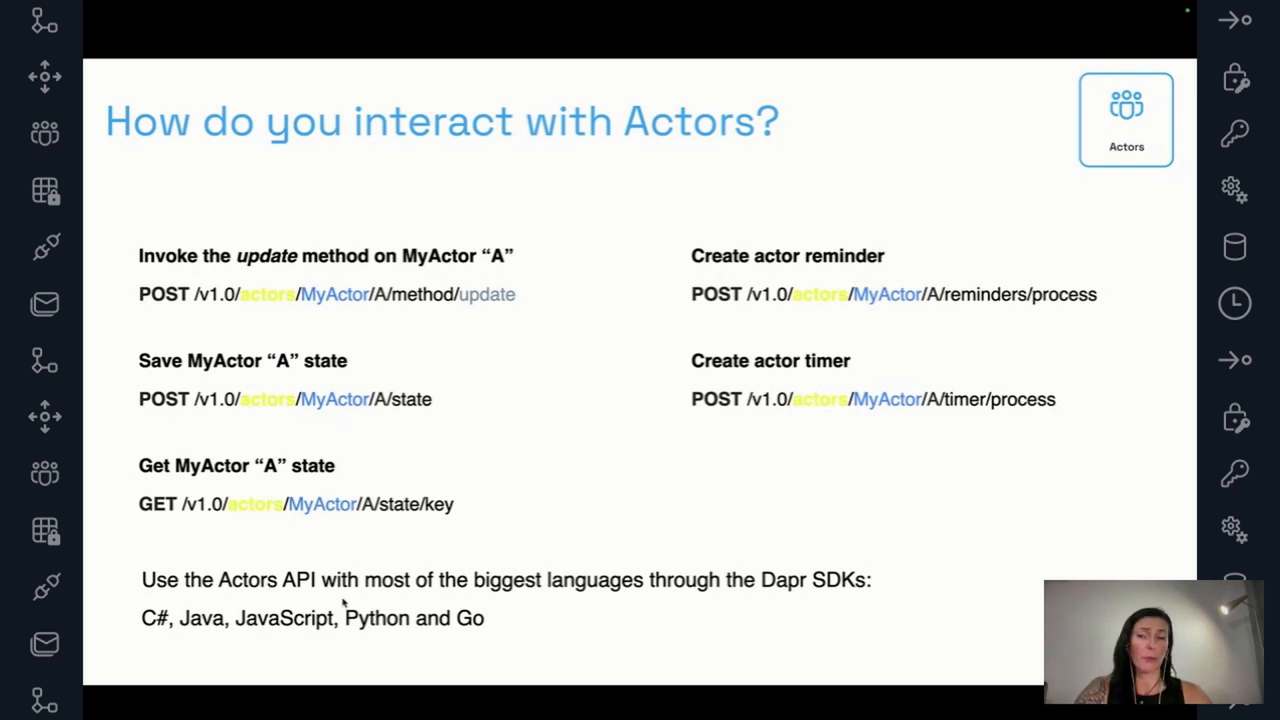
mouse_move(364, 490)
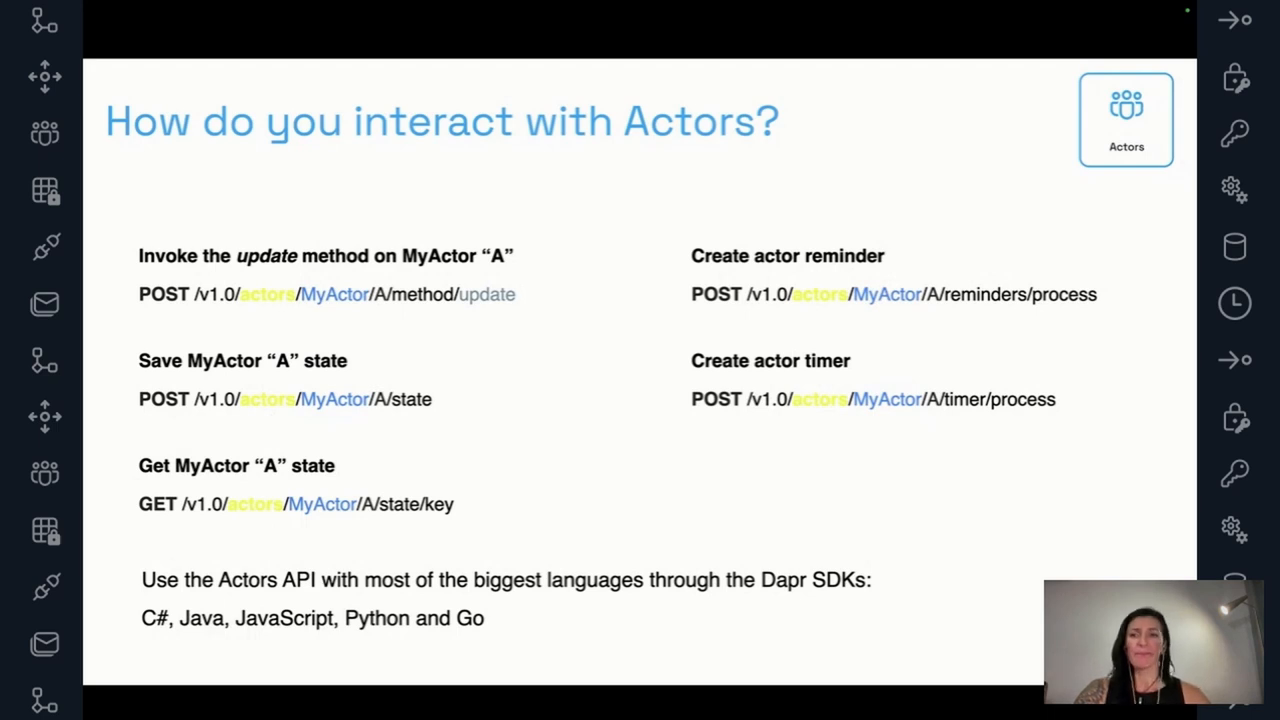
Advance to the 'User sessions in gaming' actor use-case slide.
key(Right)
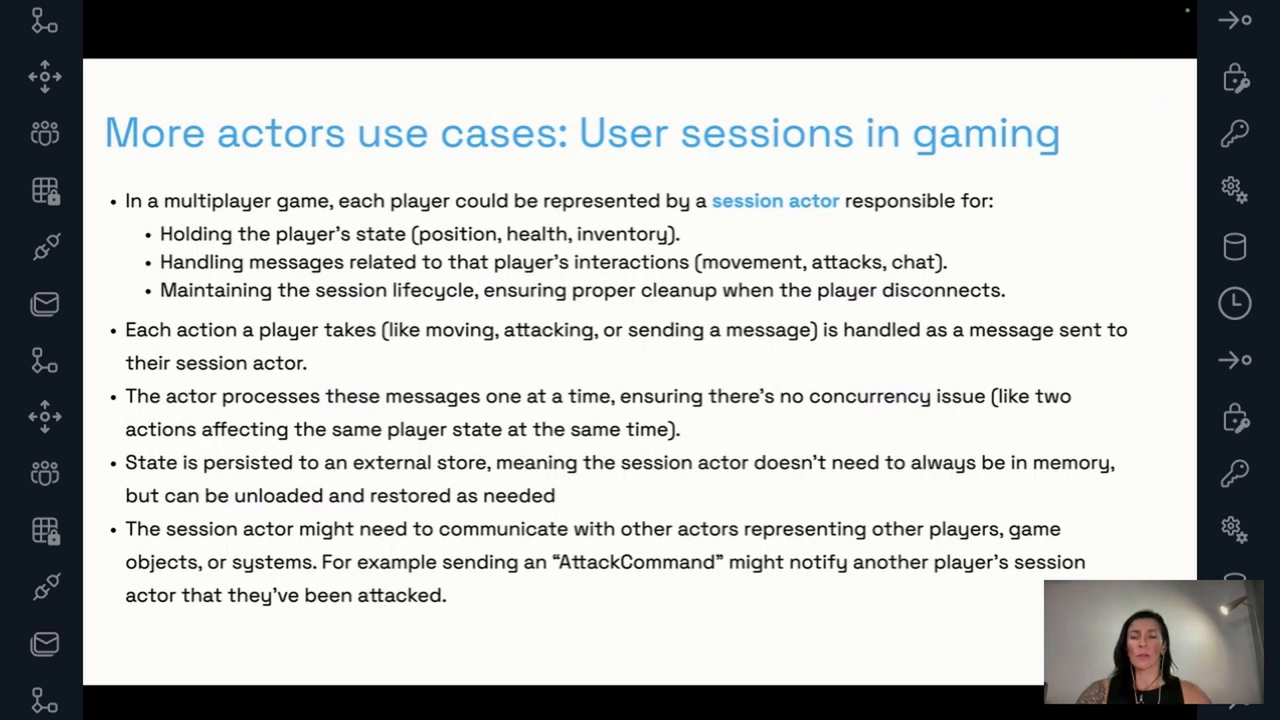
mouse_move(552, 404)
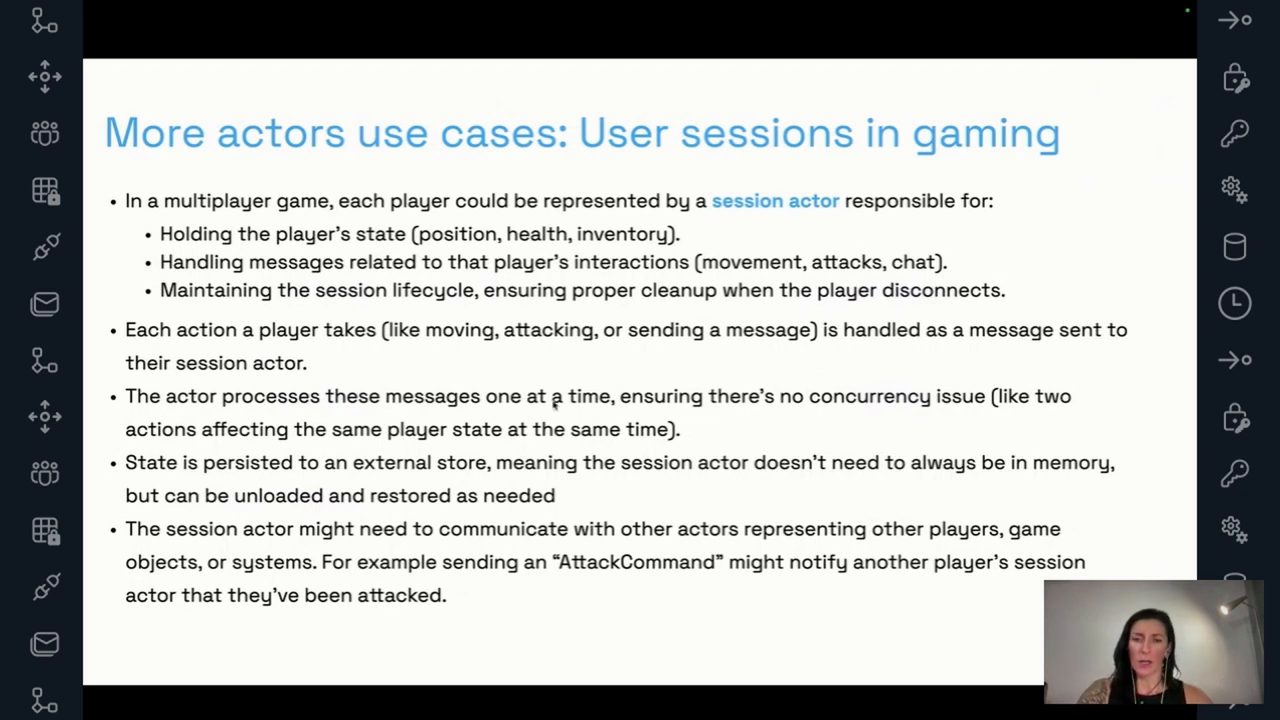
mouse_move(724, 356)
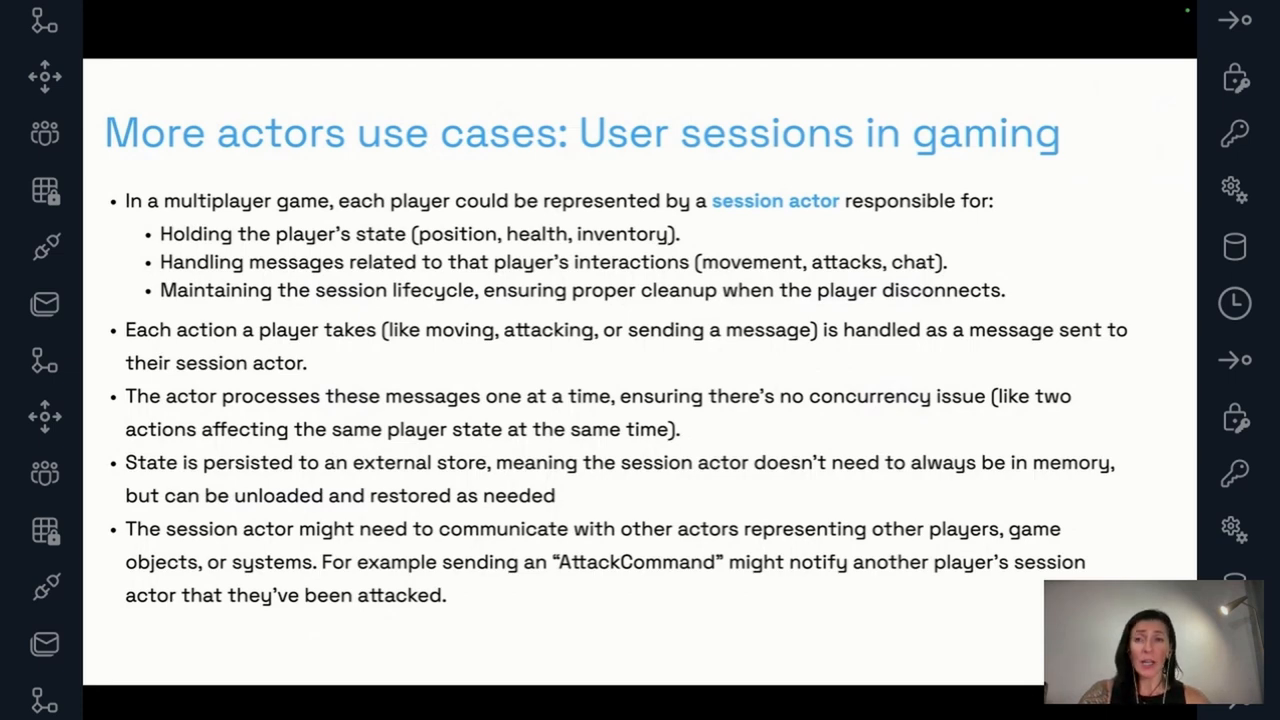
Advance past the IoT and workflows use-cases slide to the closing Thank you slide.
key(Right)
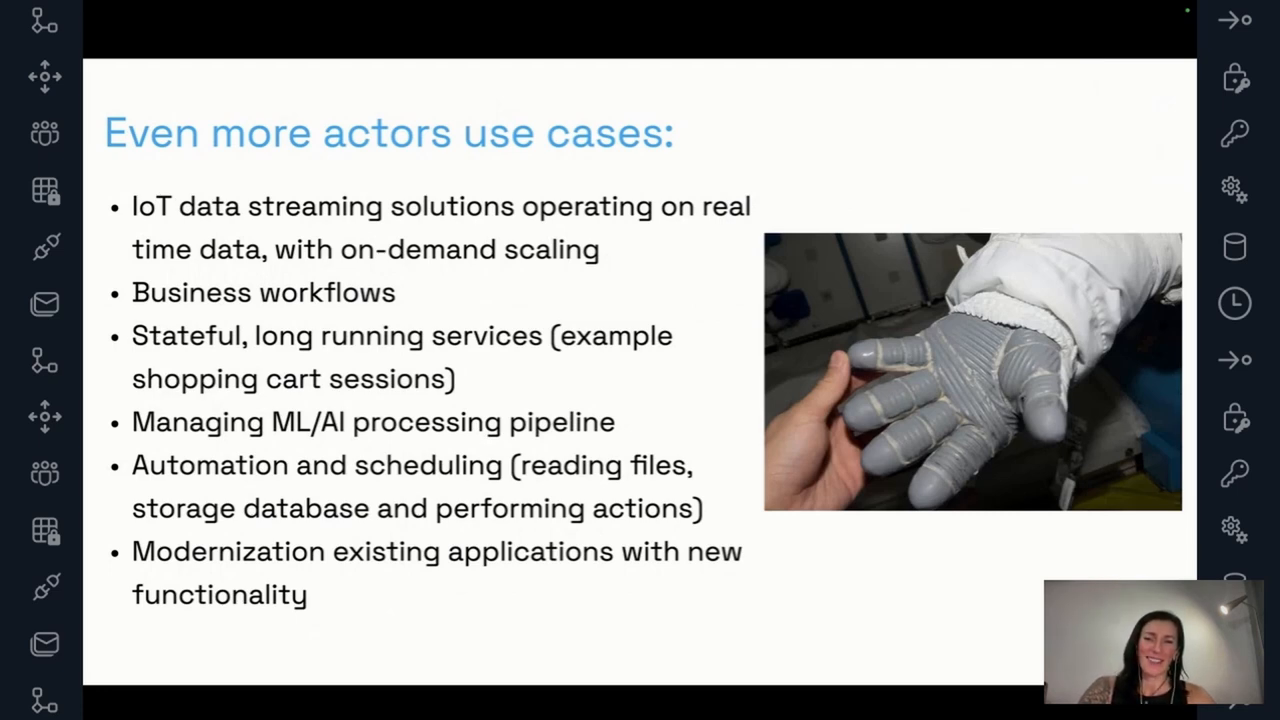
key(Right)
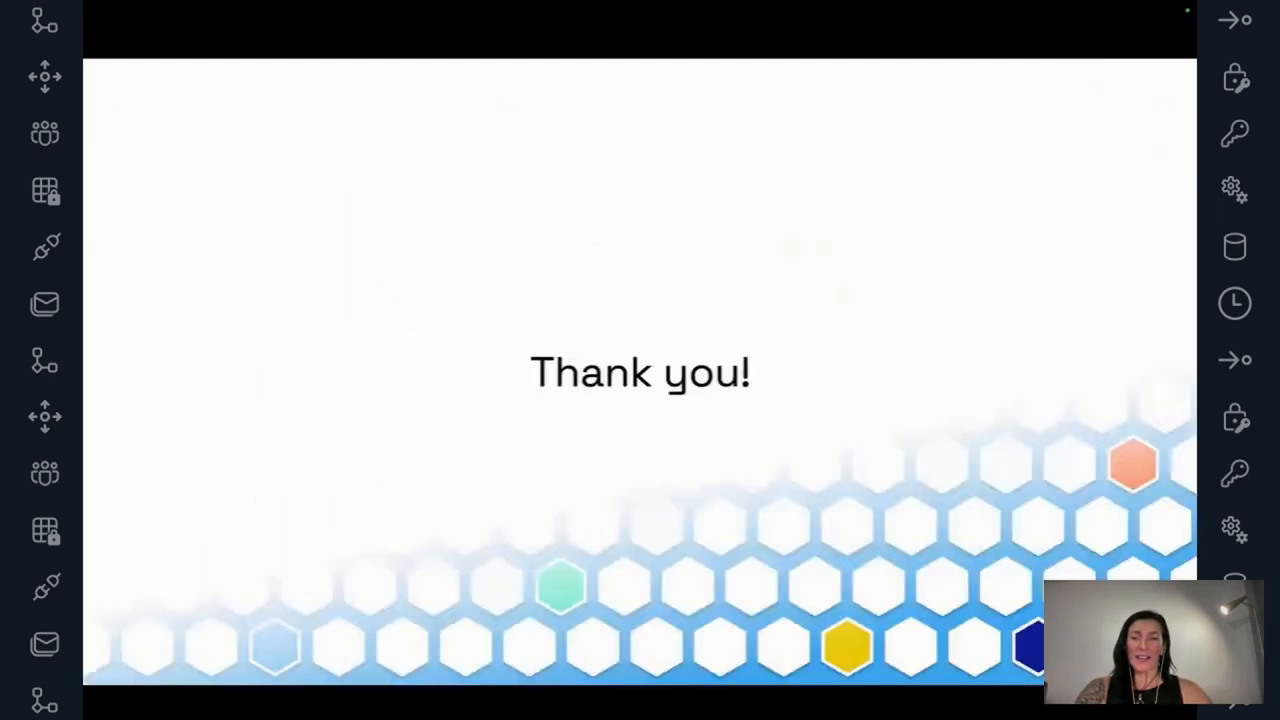